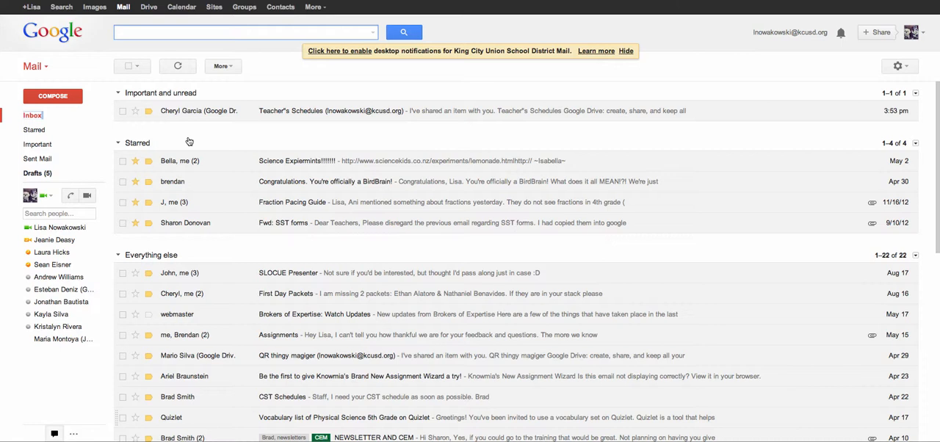
pyautogui.moveTo(190, 141)
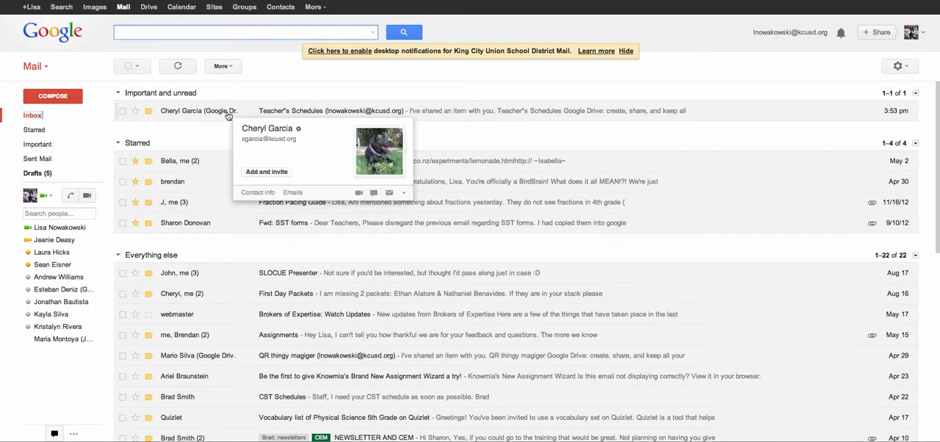
pyautogui.moveTo(217, 116)
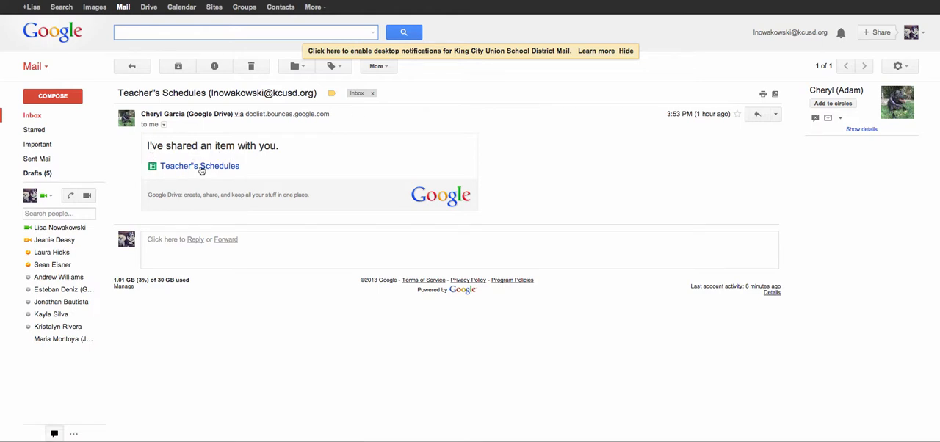
pyautogui.click(200, 165)
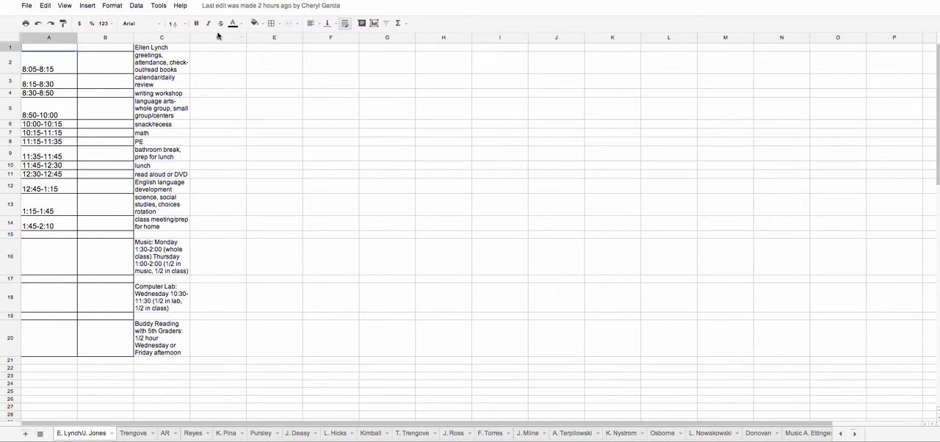
pyautogui.click(217, 47)
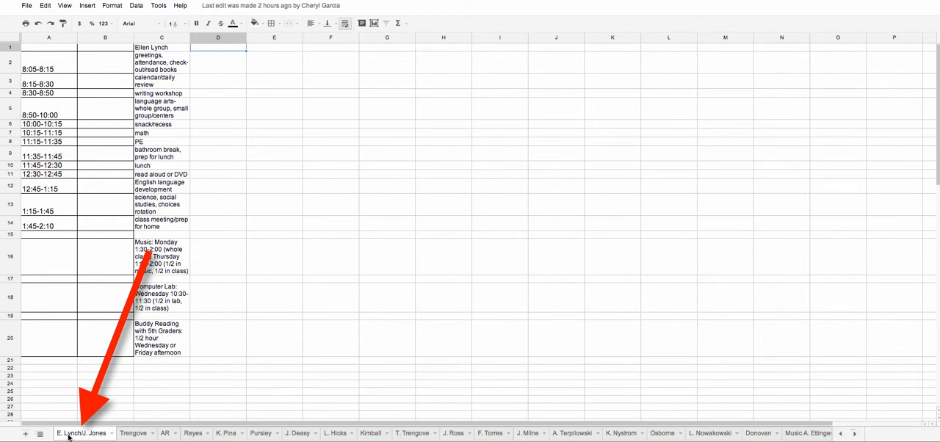
pyautogui.click(164, 432)
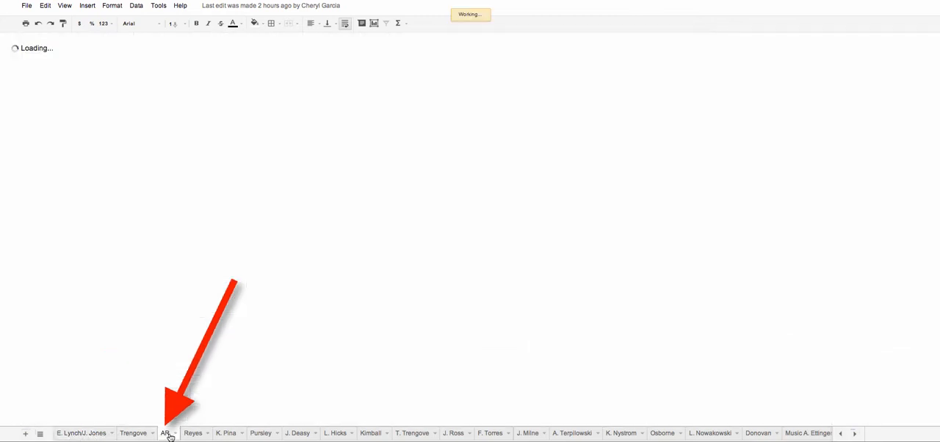
pyautogui.click(165, 432)
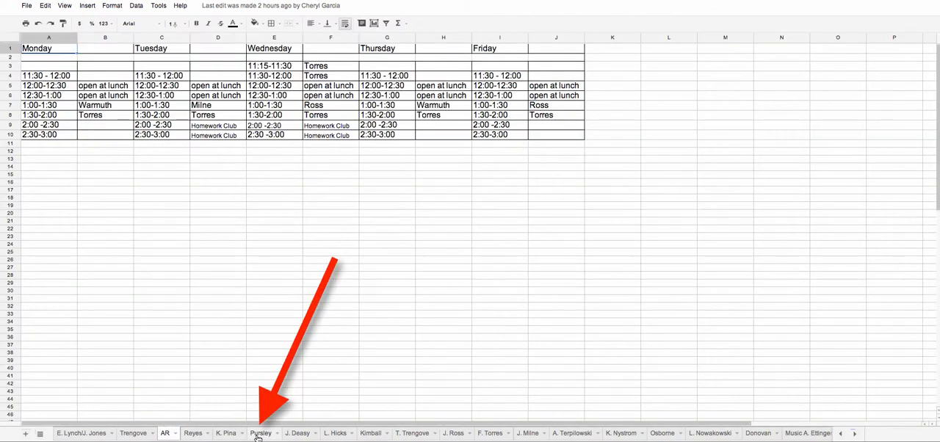
pyautogui.click(261, 432)
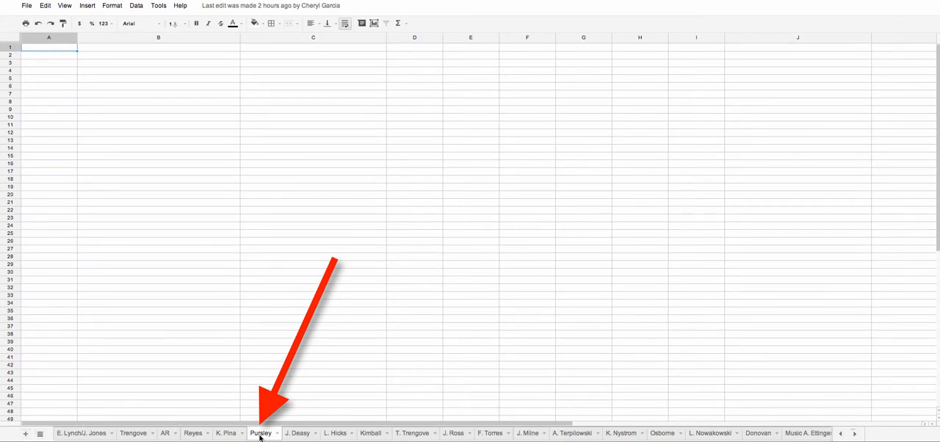
pyautogui.click(262, 432)
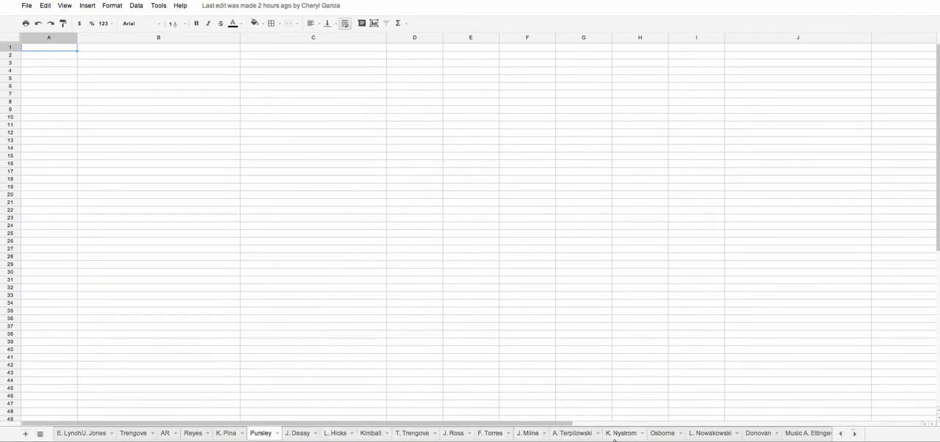
pyautogui.click(710, 434)
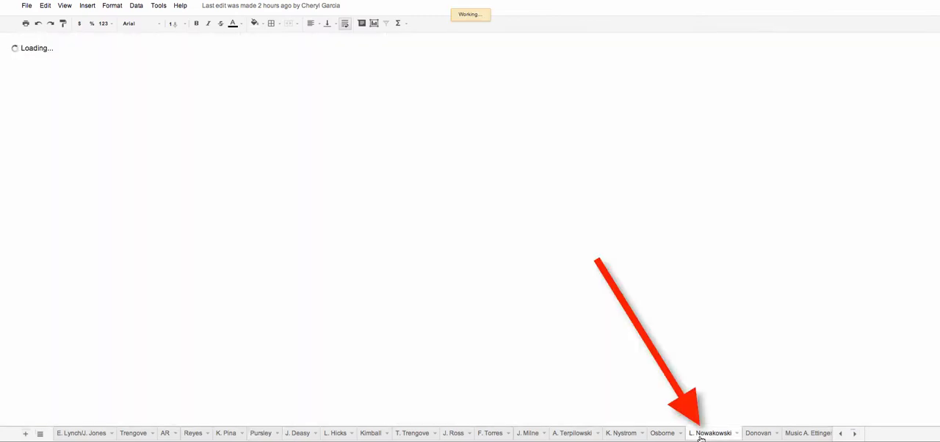
pyautogui.click(711, 431)
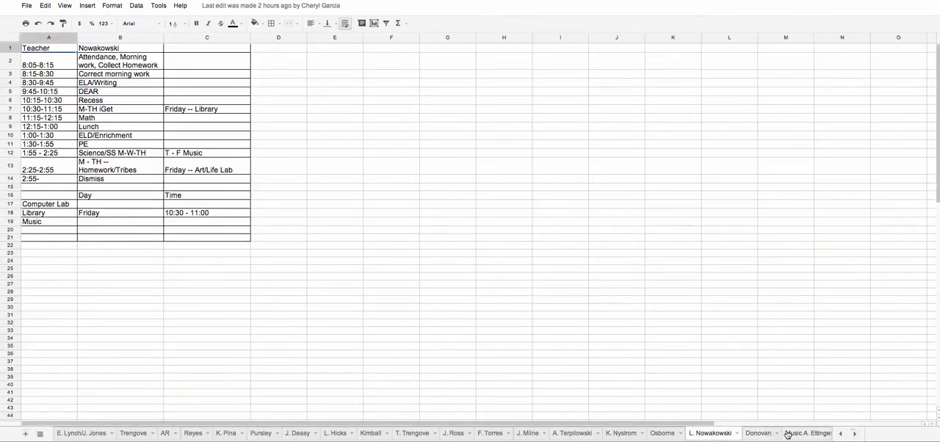
pyautogui.moveTo(854, 431)
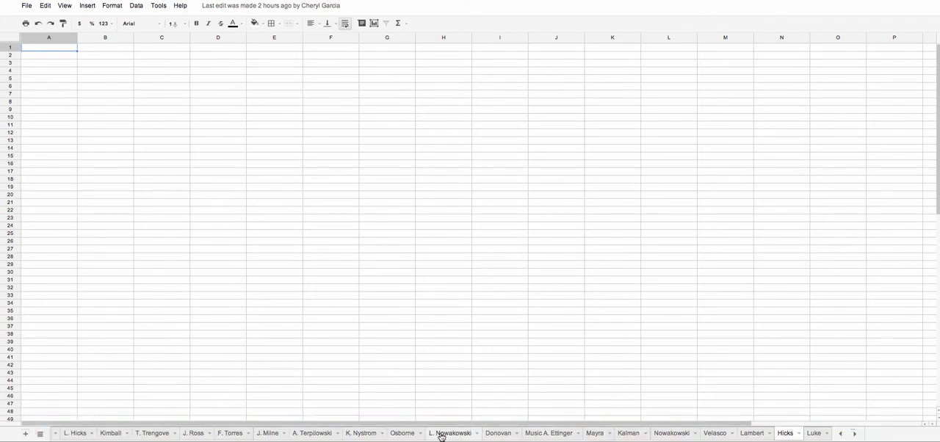
pyautogui.click(449, 431)
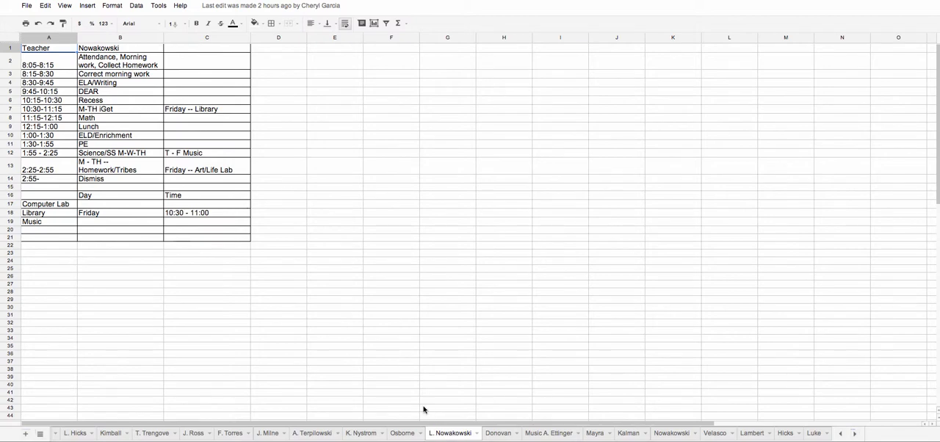